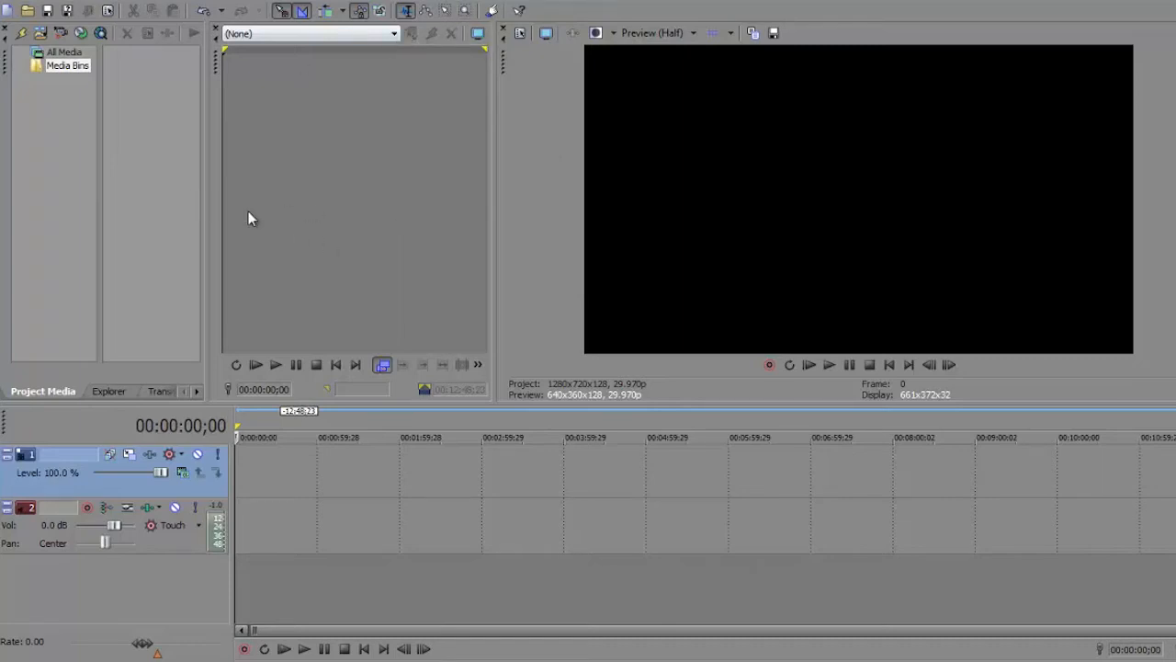
mouse_move(283, 232)
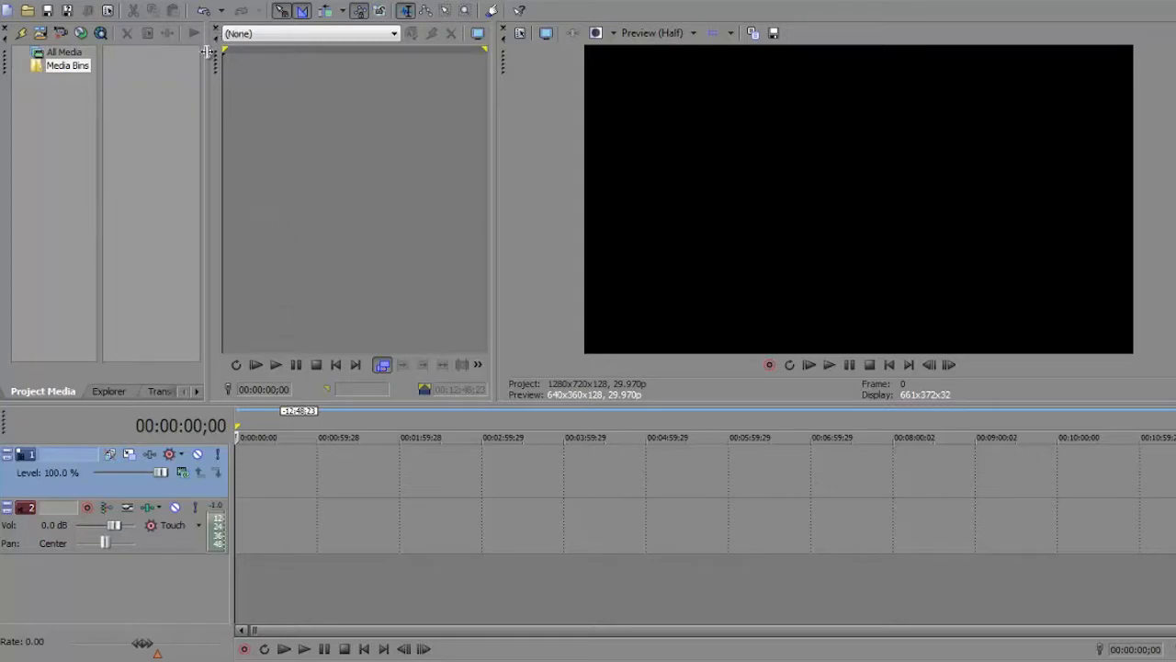
mouse_move(306, 99)
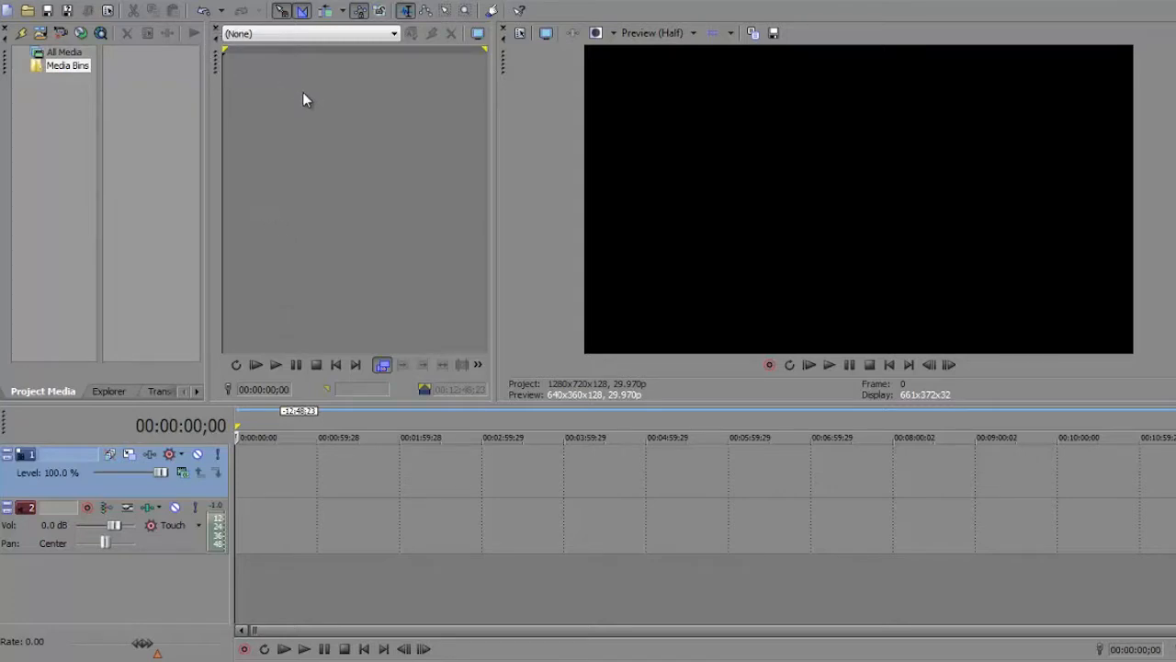
mouse_move(183, 18)
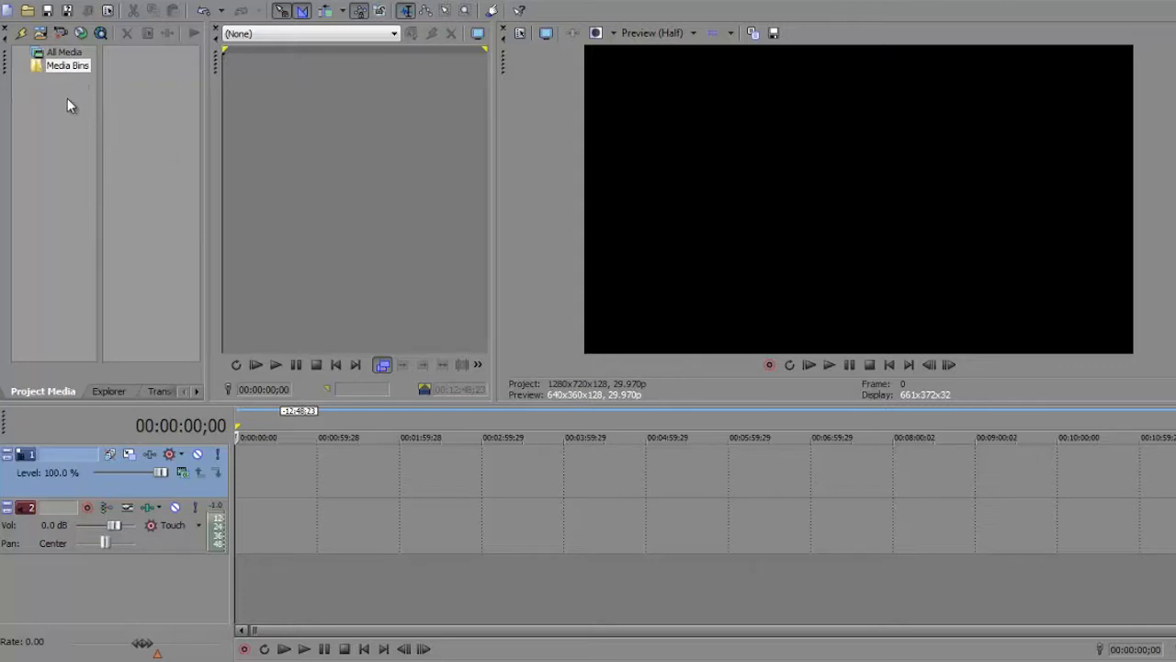
mouse_move(55, 136)
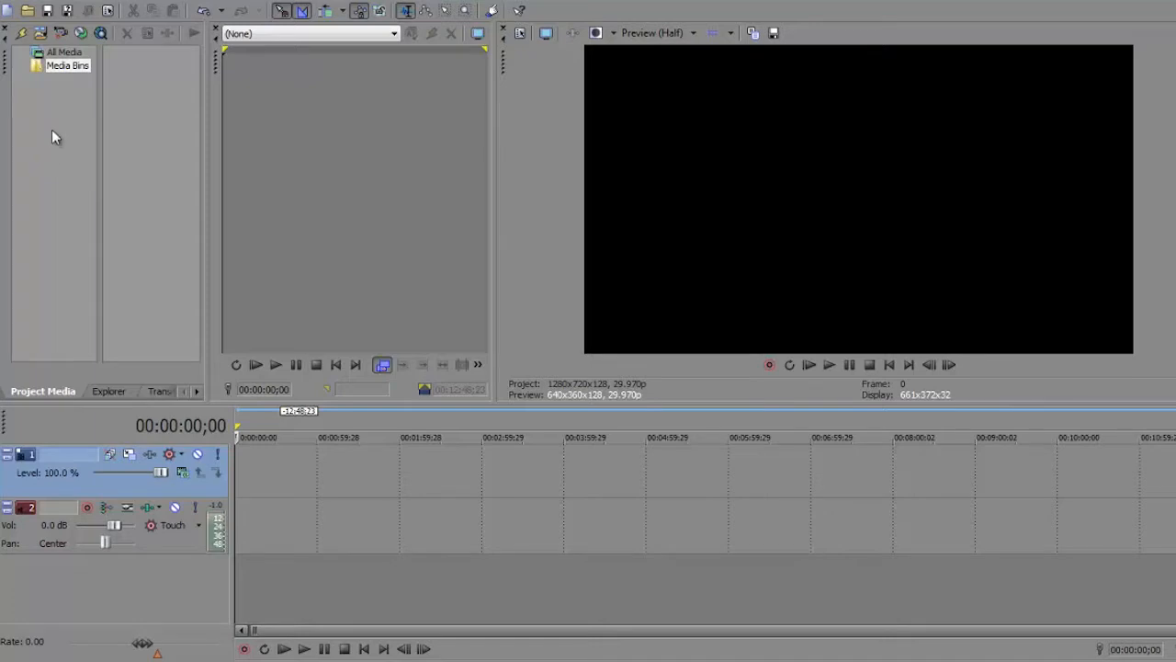
mouse_move(50, 103)
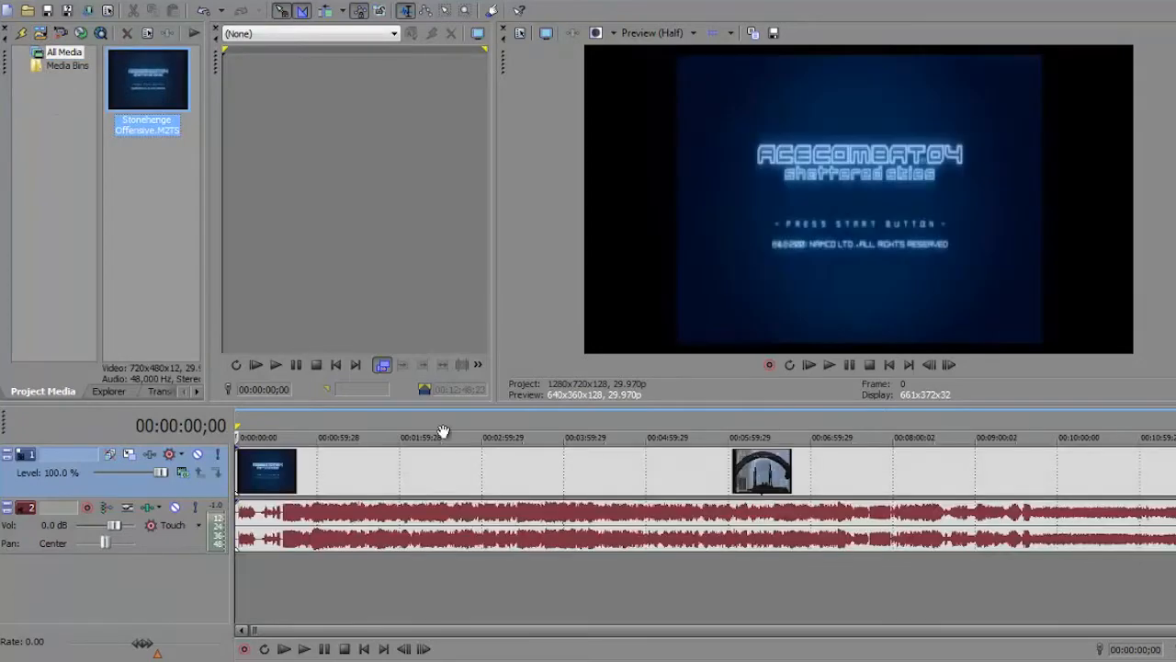
- Uncheck Maintain aspect ratio in the gameplay clip's event Properties so it stretches wider
right_click(267, 470)
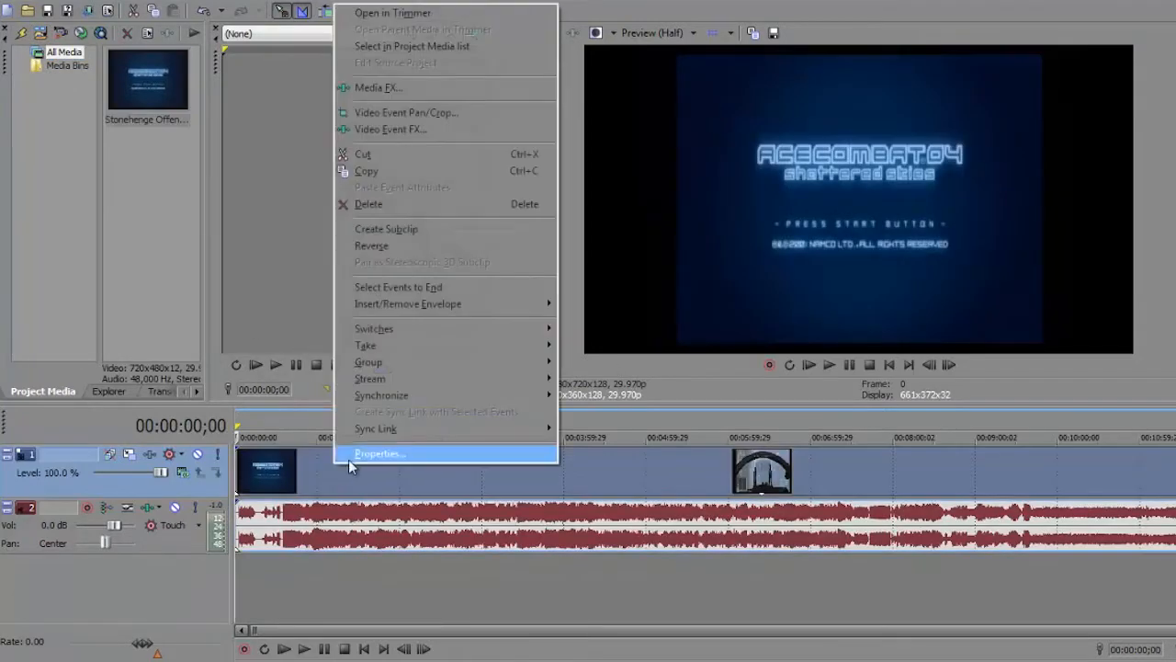
left_click(378, 453)
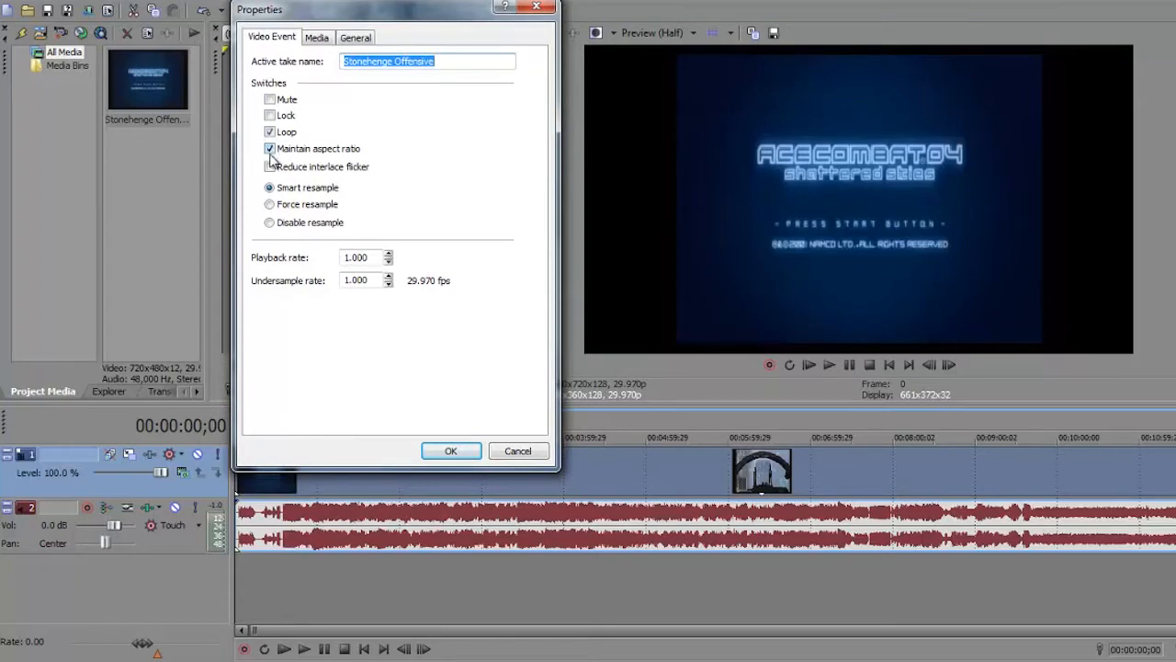
left_click(450, 450)
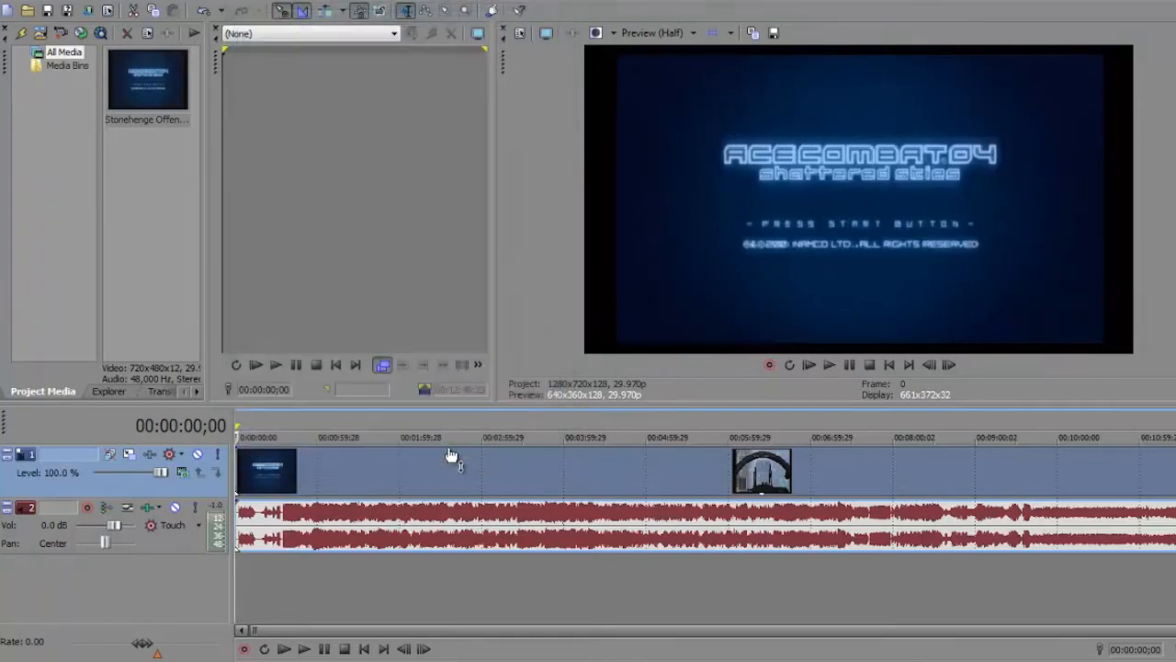
mouse_move(593, 122)
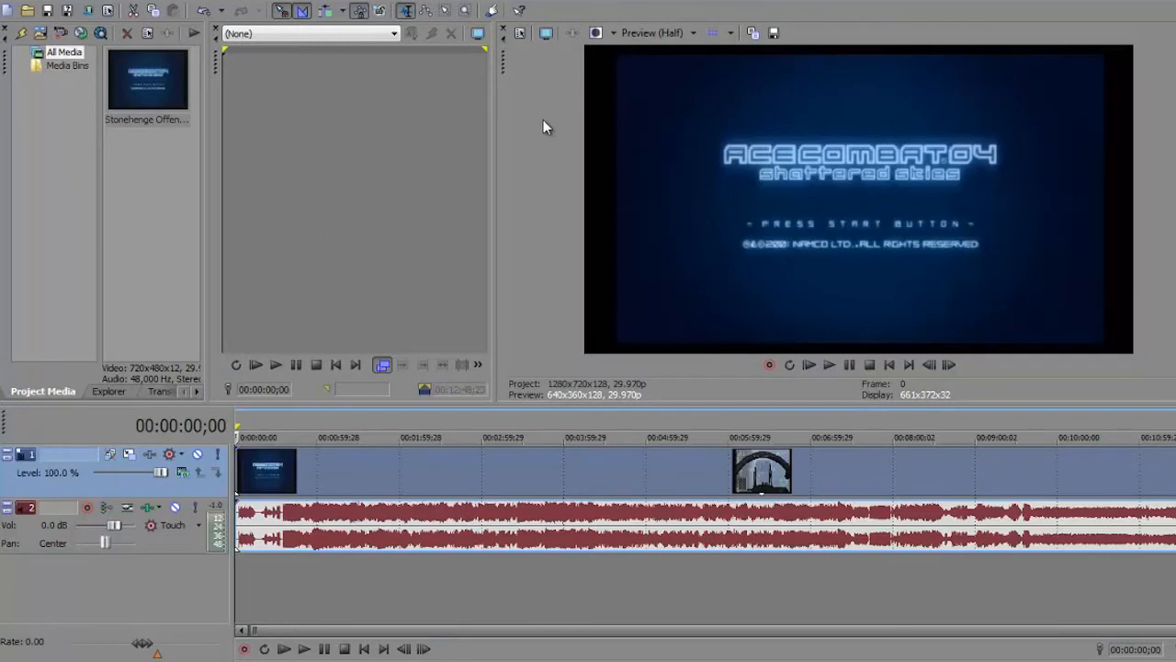
mouse_move(560, 102)
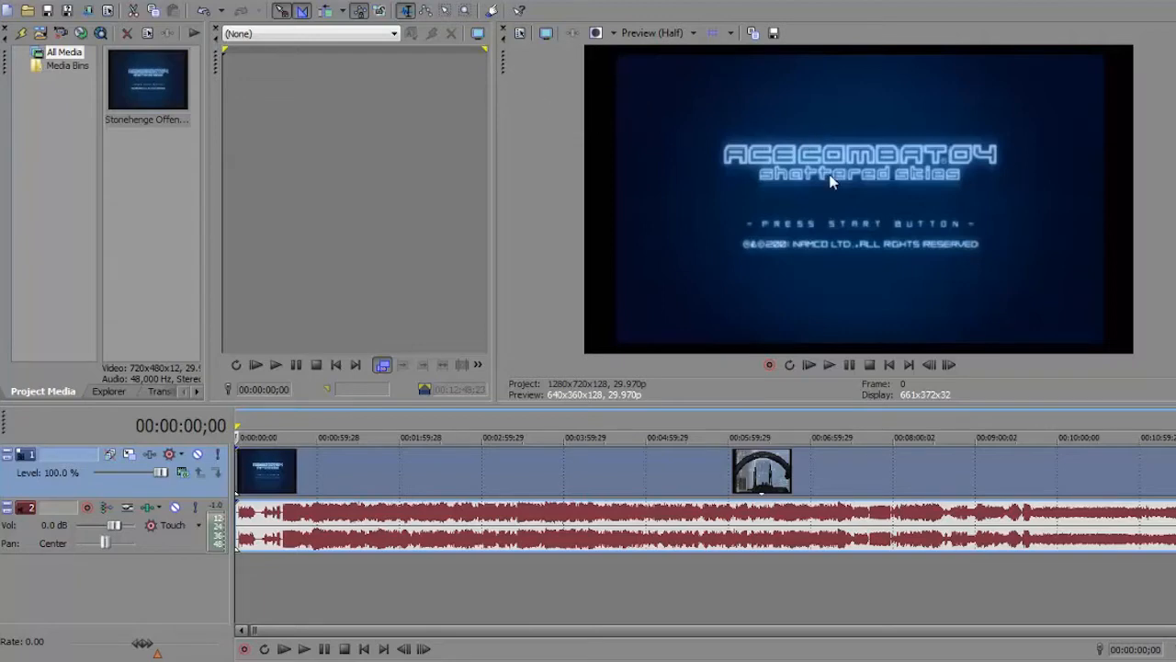
mouse_move(421, 488)
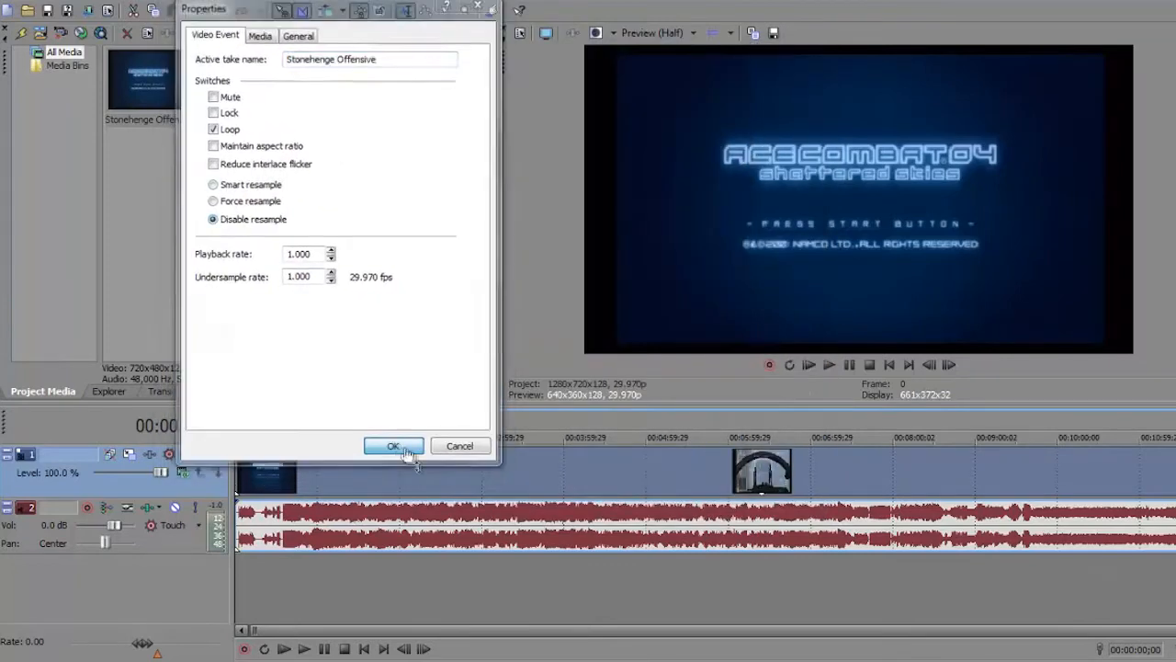
- Apply Disable resample, then relock Maintain aspect ratio for comparison
left_click(393, 446)
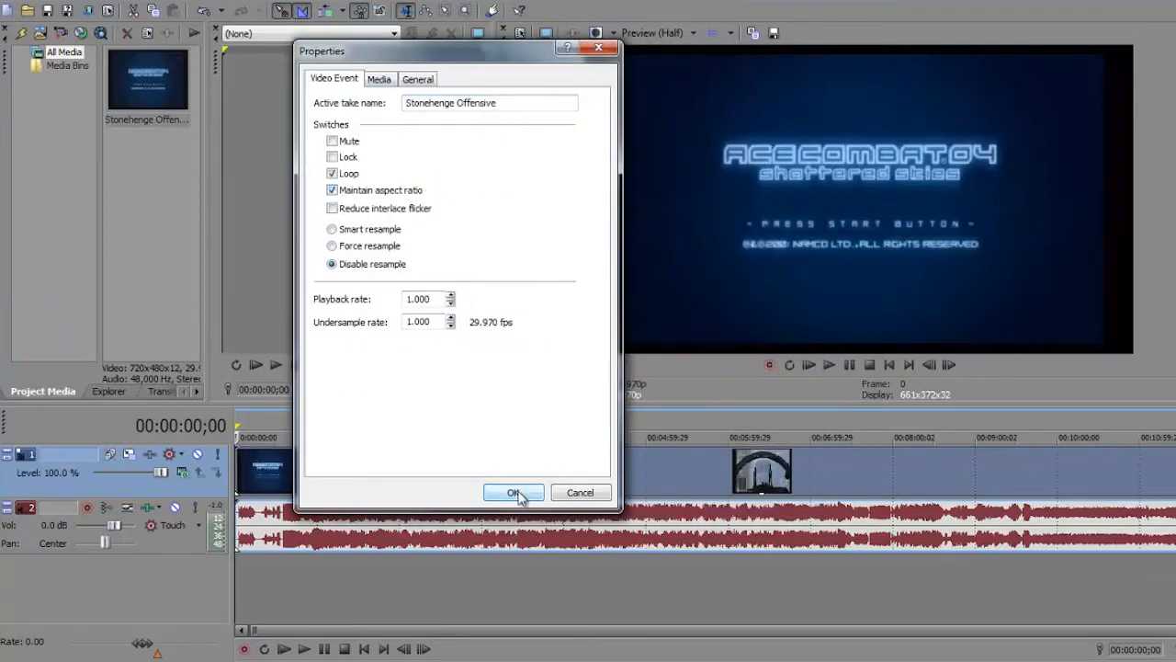
left_click(513, 493)
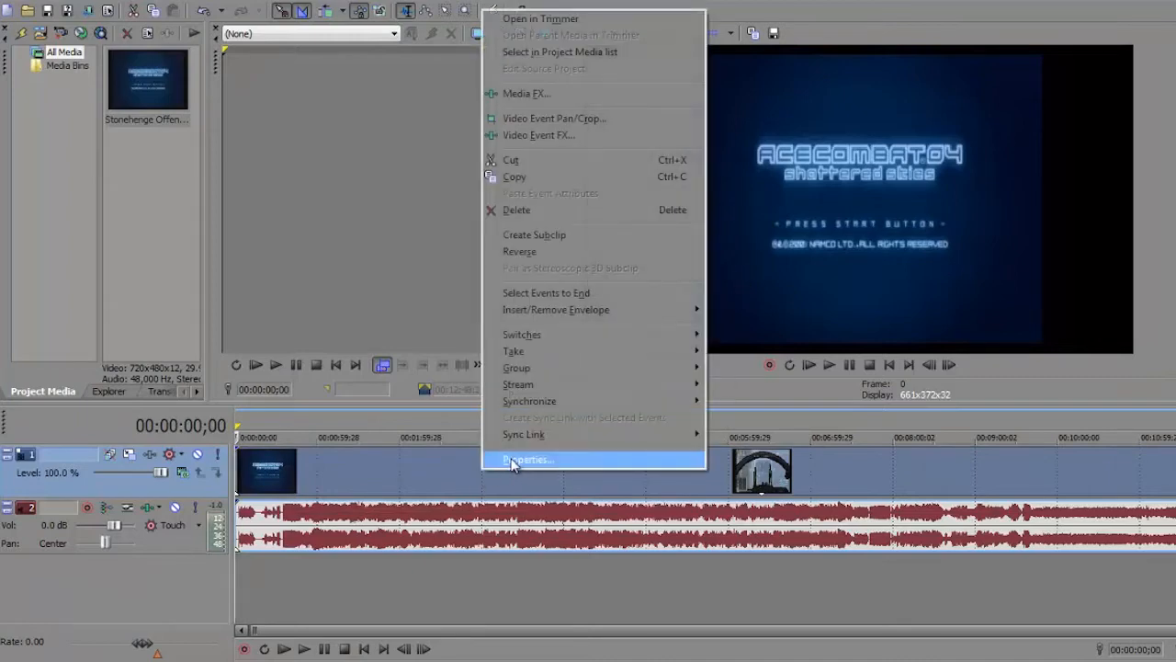
- Uncheck Maintain aspect ratio again in Properties, keeping Disable resample on
left_click(527, 458)
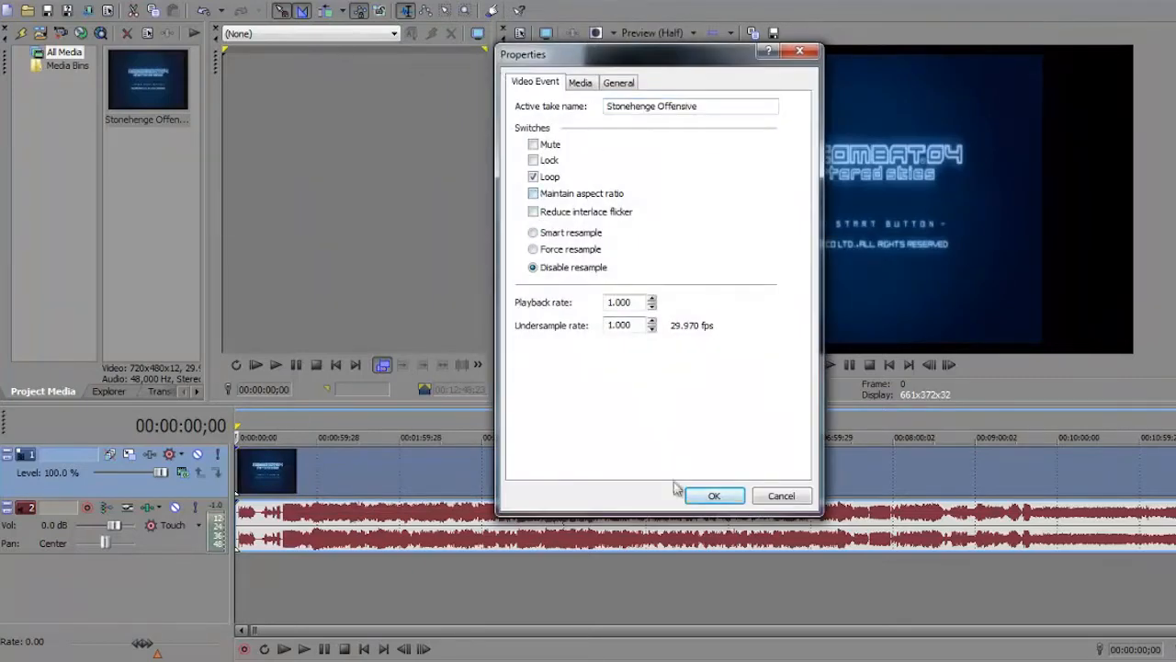
left_click(714, 496)
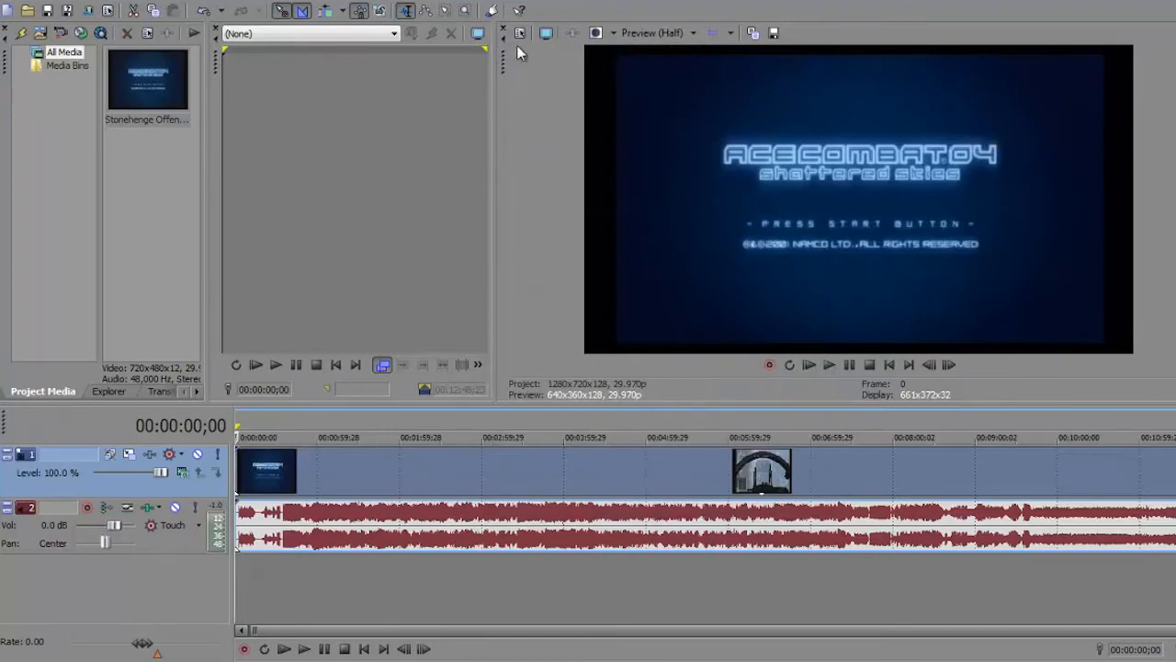
mouse_move(450, 98)
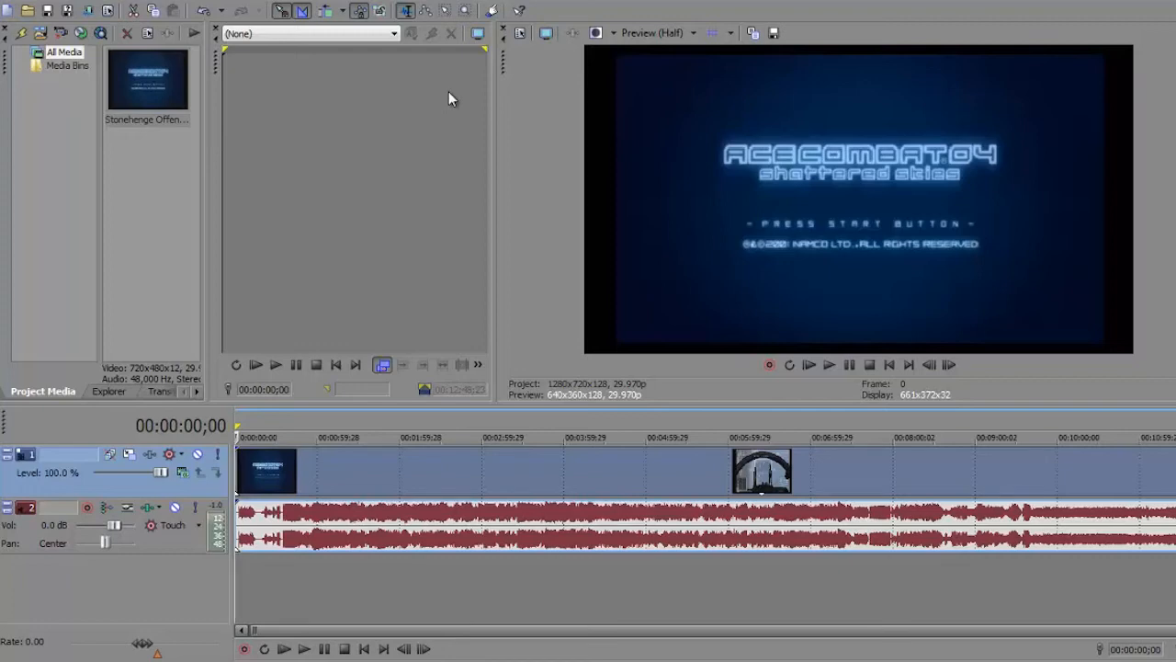
mouse_move(503, 66)
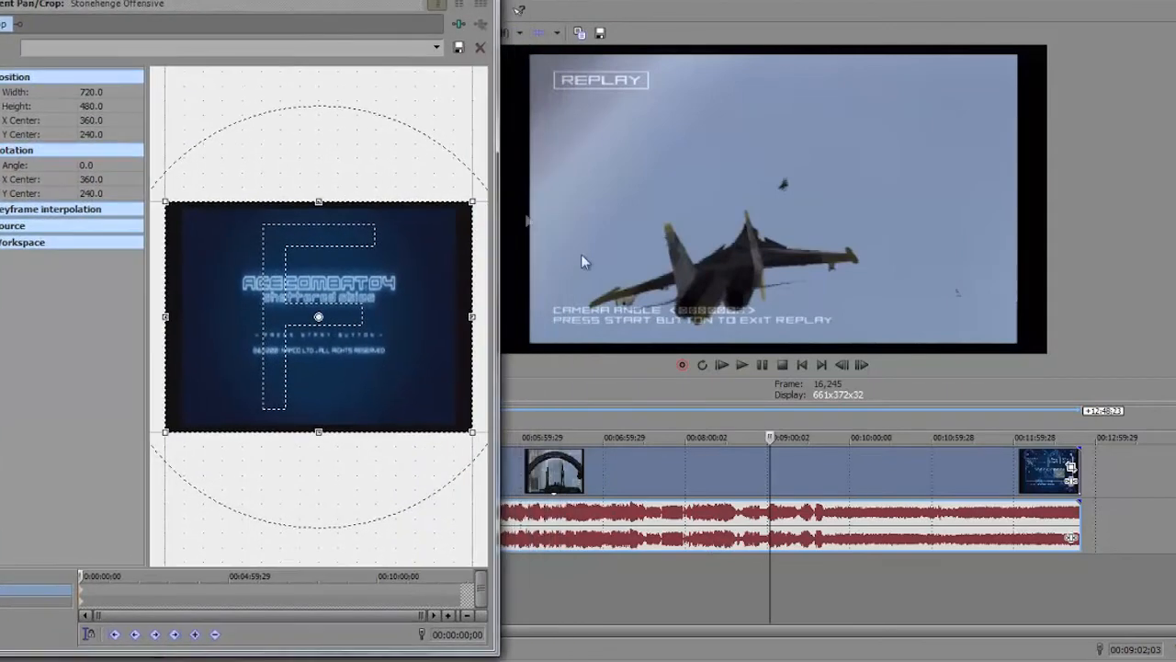
- Drag the Pan/Crop frame inward to about 669 x 446 to trim the black borders
left_click_drag(472, 201, 467, 198)
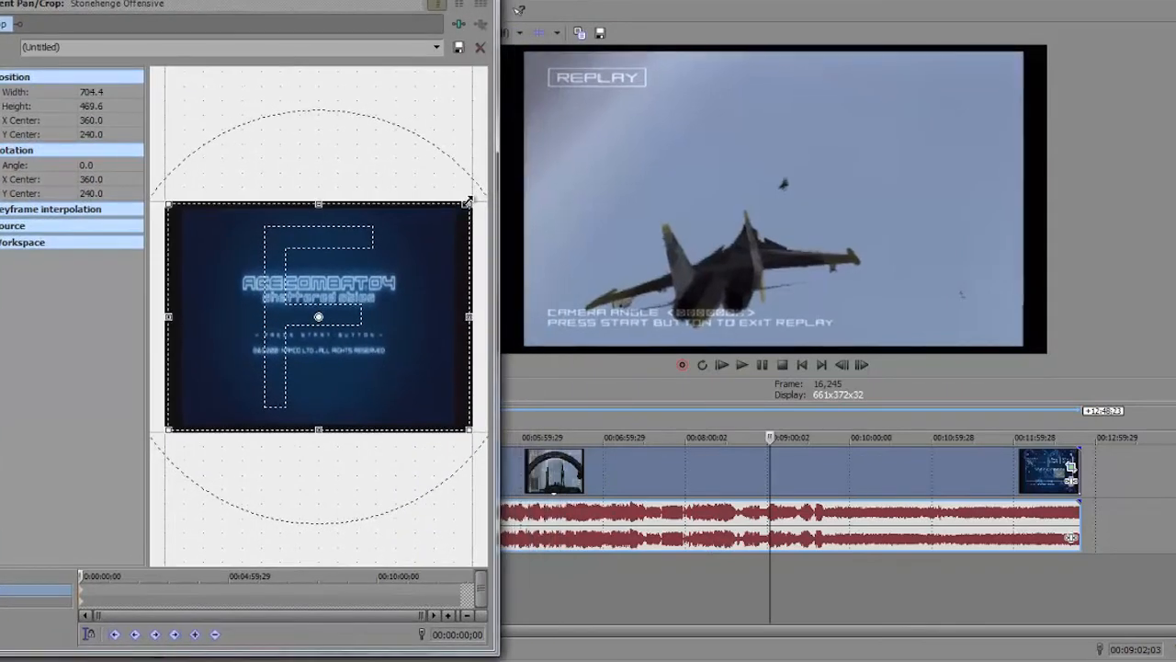
left_click_drag(467, 200, 463, 204)
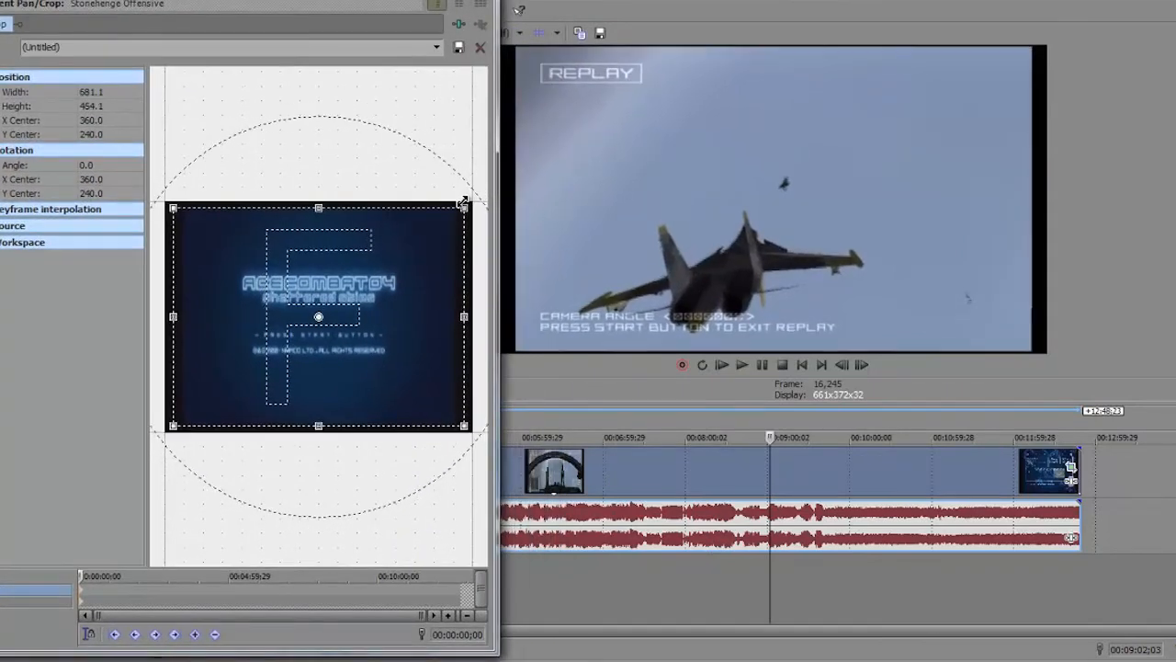
left_click_drag(464, 202, 461, 206)
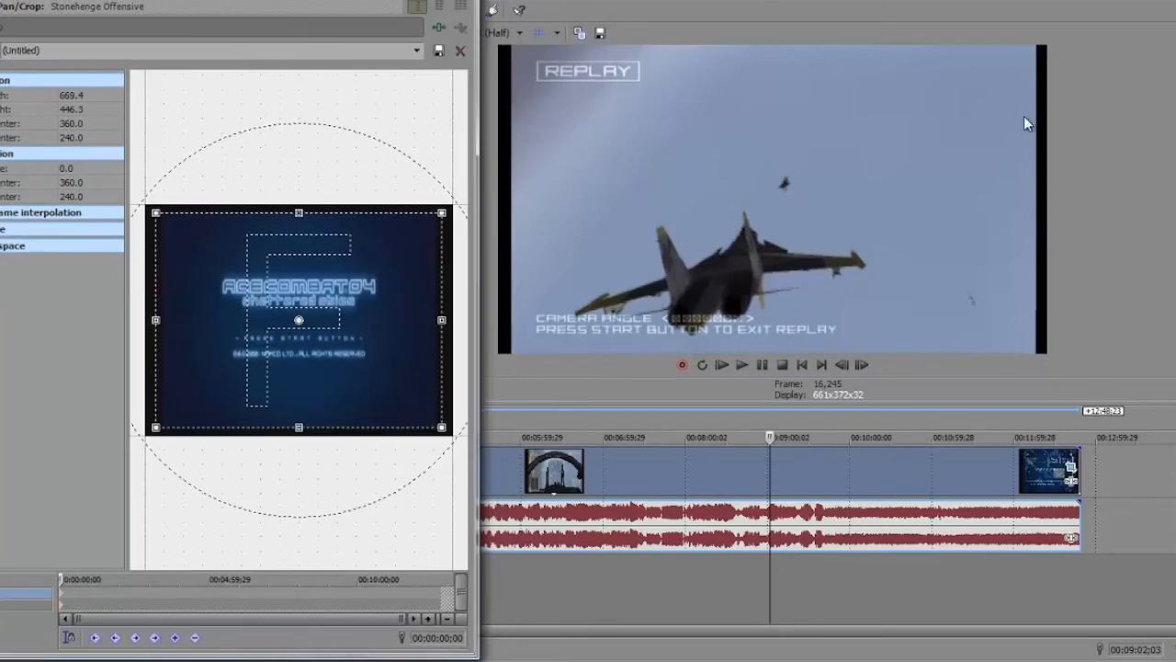
mouse_move(586, 60)
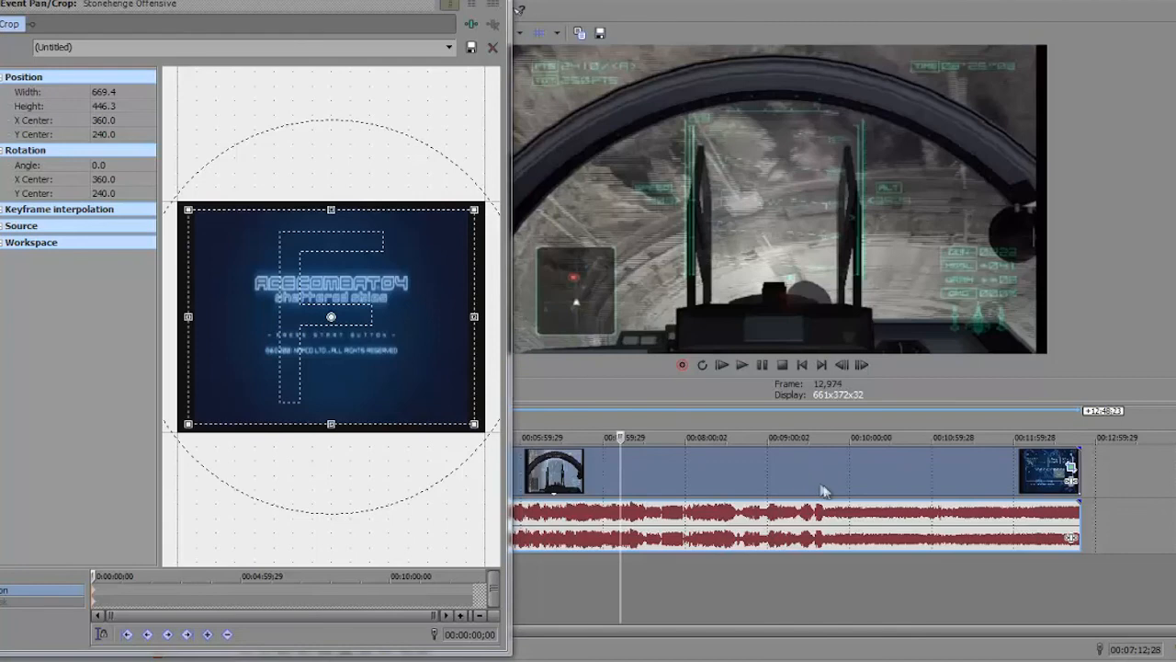
mouse_move(524, 475)
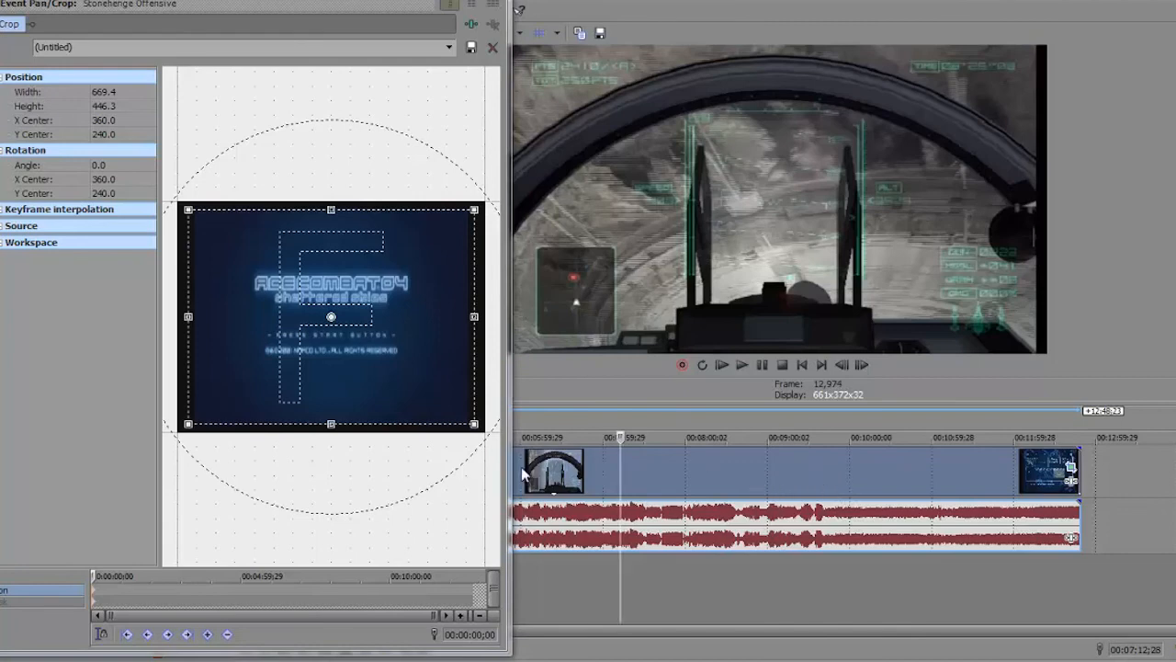
mouse_move(568, 227)
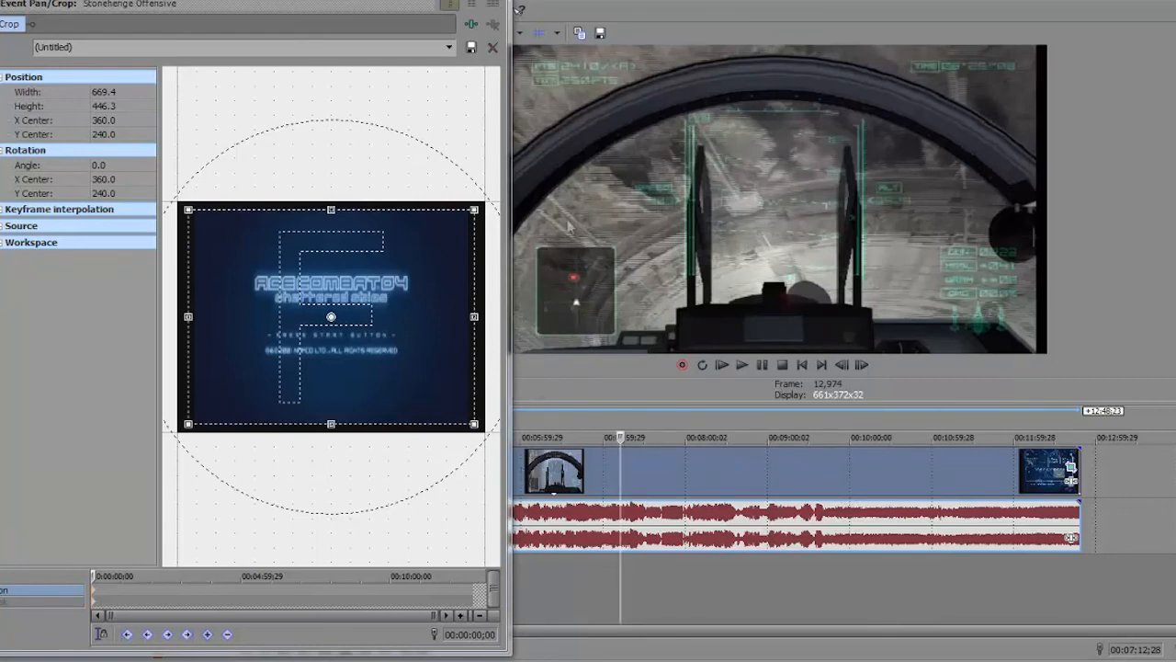